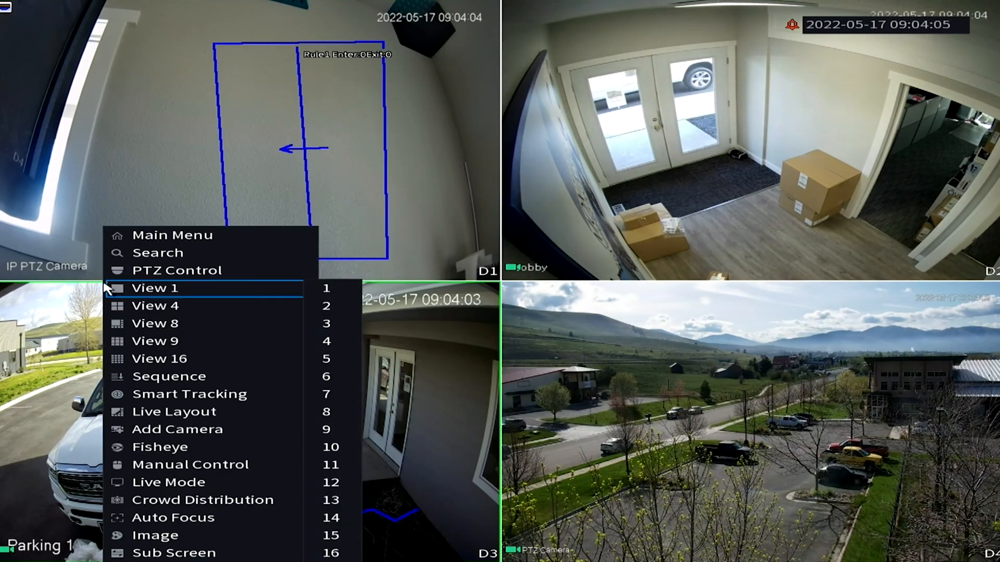
pyautogui.moveTo(213, 235)
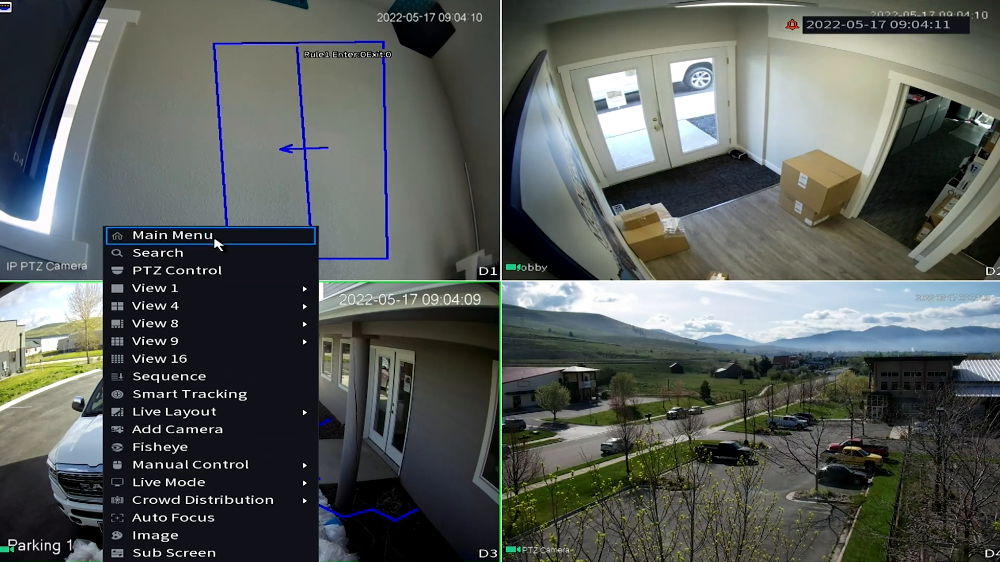
# Bring up the Main Menu from the live view's shortcut menu.
pyautogui.click(172, 235)
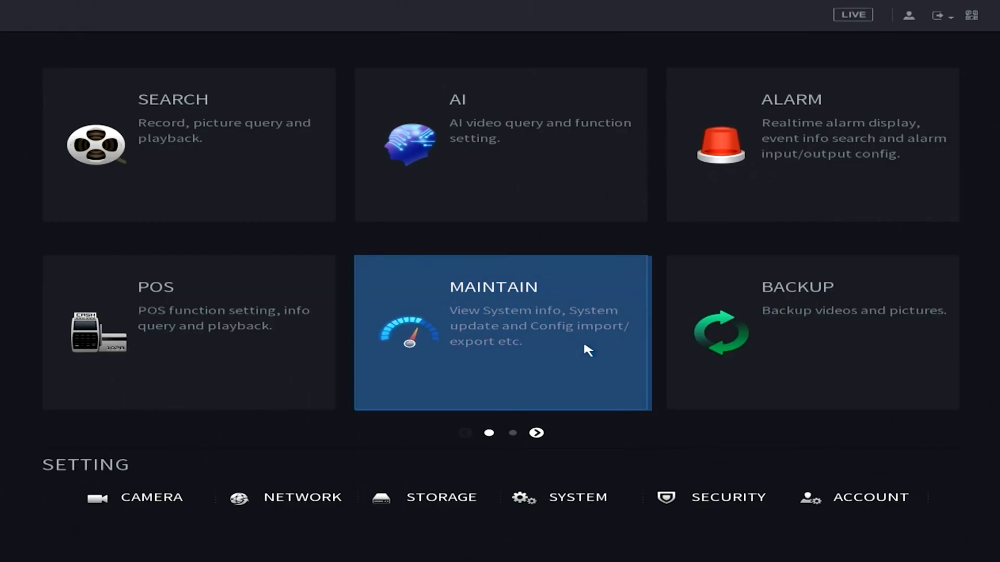
# Go to Maintain > Manager > Default to reach the restore-to-default options.
pyautogui.click(501, 332)
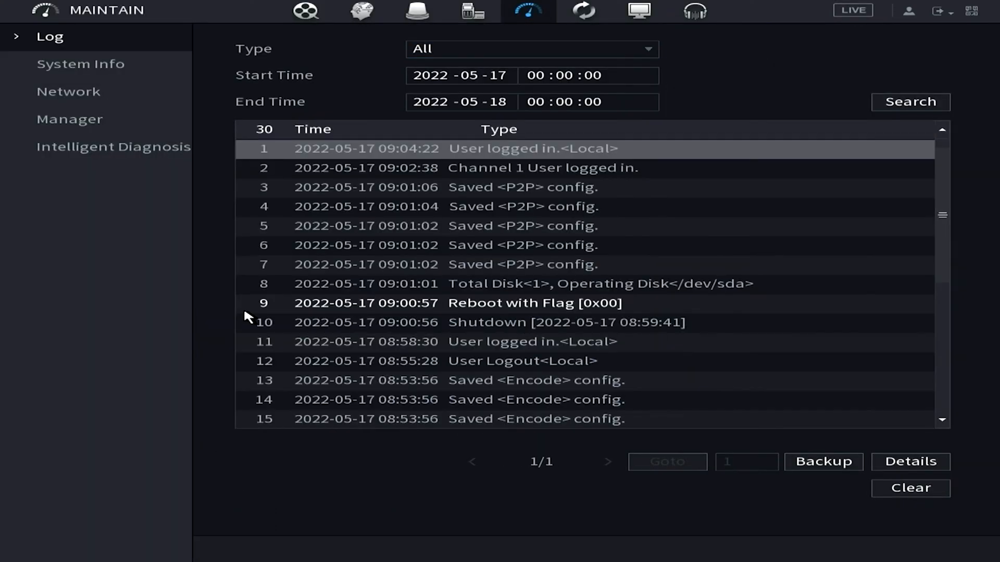
pyautogui.click(69, 119)
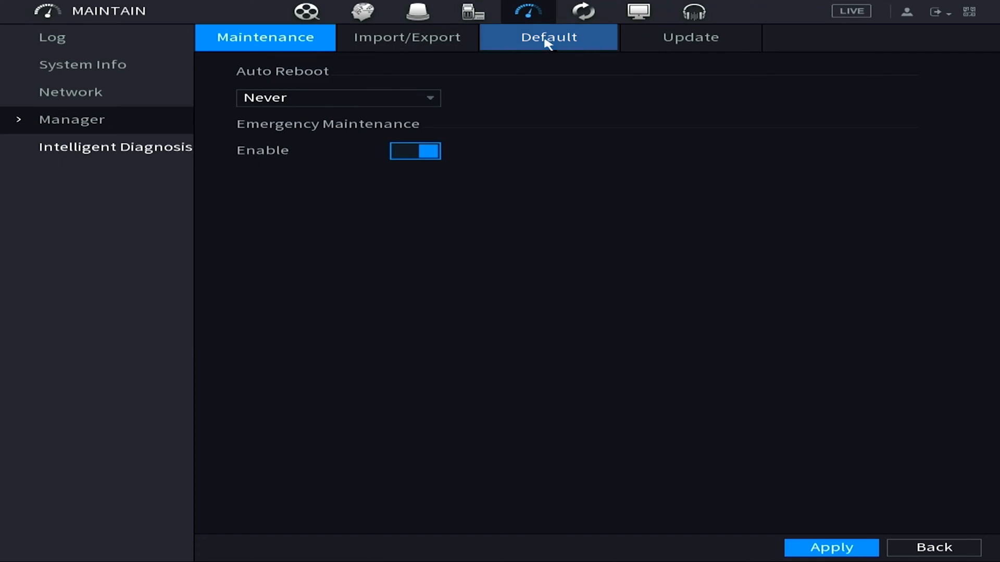
pyautogui.click(548, 37)
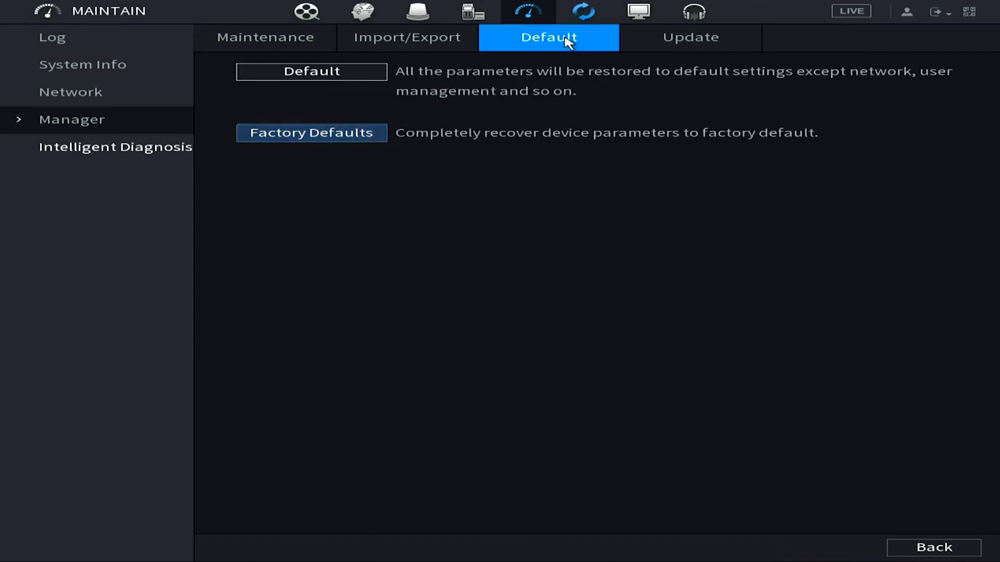
pyautogui.moveTo(312, 133)
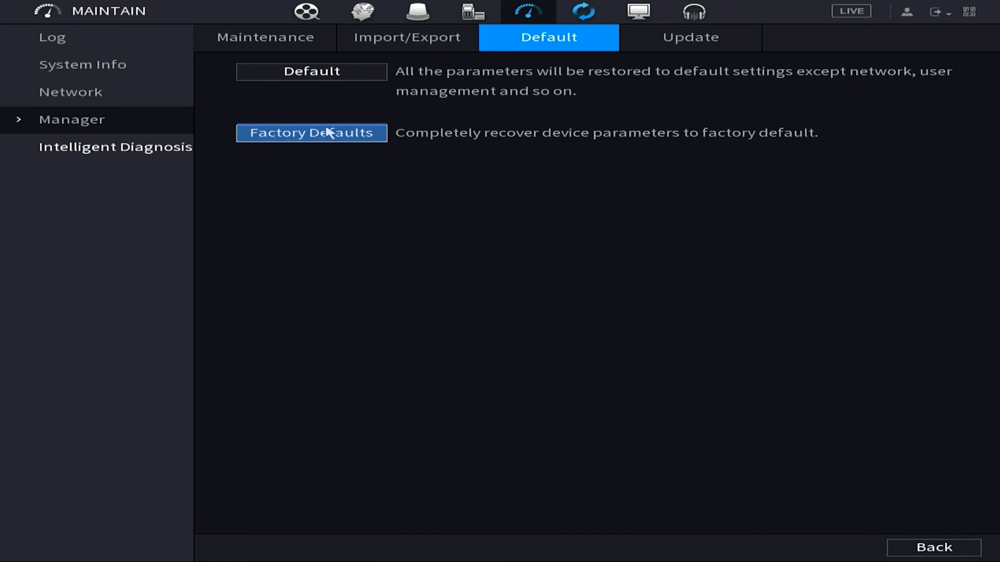
# Run Factory Defaults, confirm the note and authorize with the admin password.
pyautogui.click(311, 132)
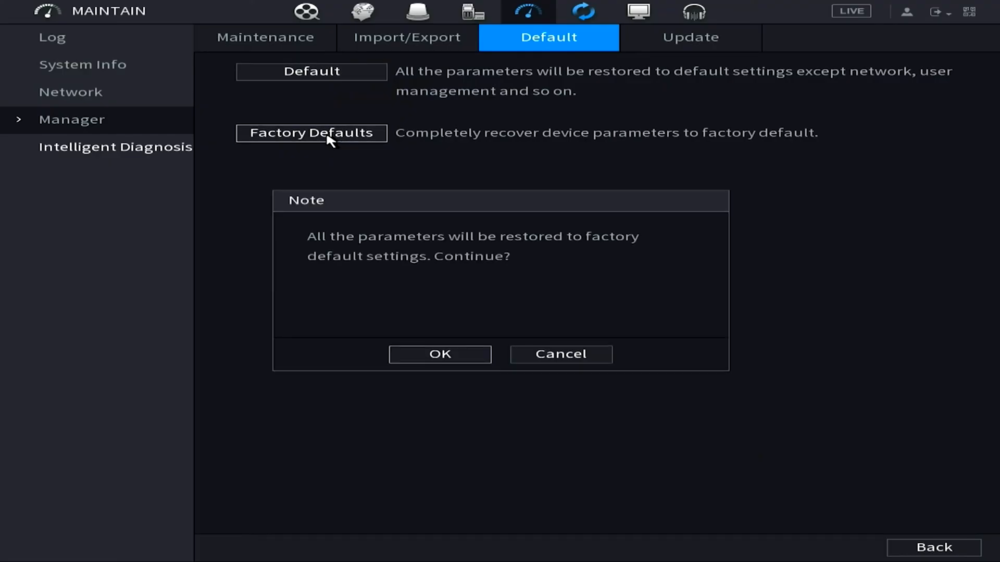
pyautogui.click(439, 354)
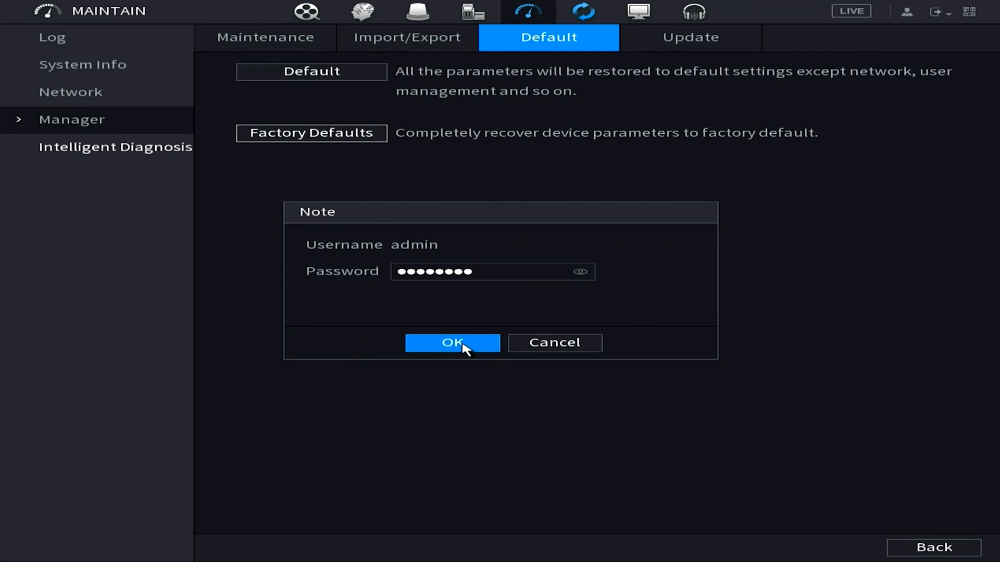
pyautogui.click(452, 343)
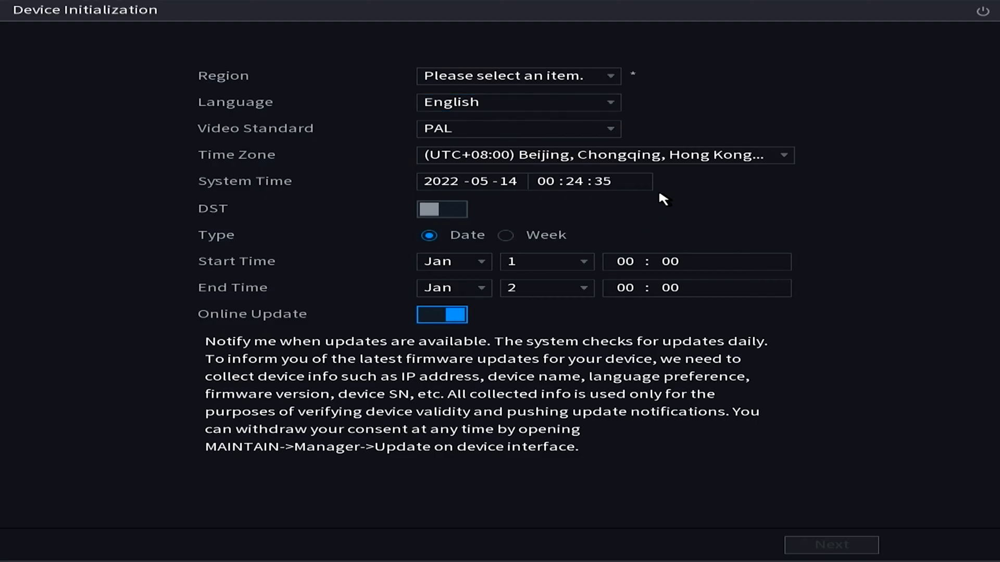
# Set Region to United States and keep Language as English.
pyautogui.click(518, 76)
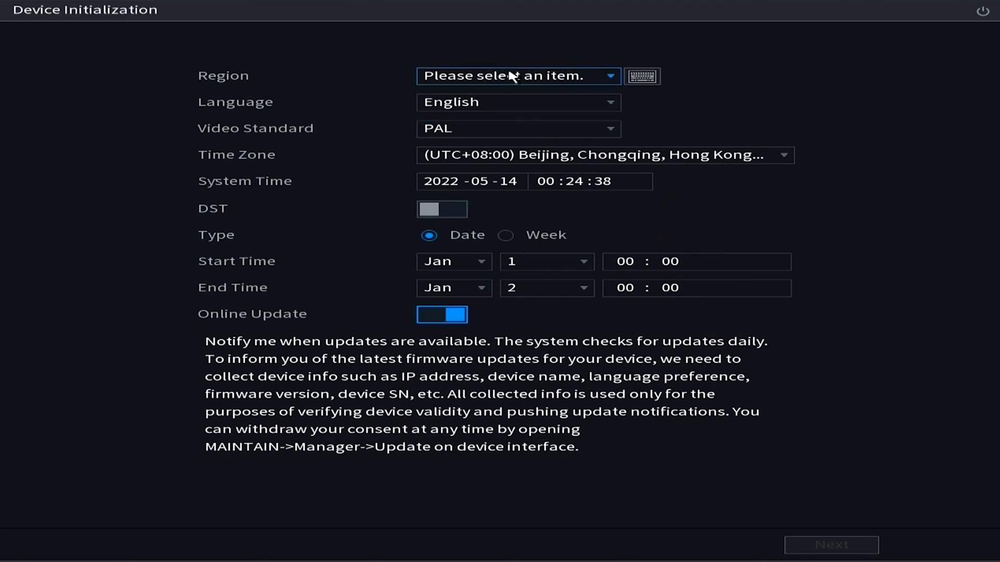
pyautogui.click(519, 75)
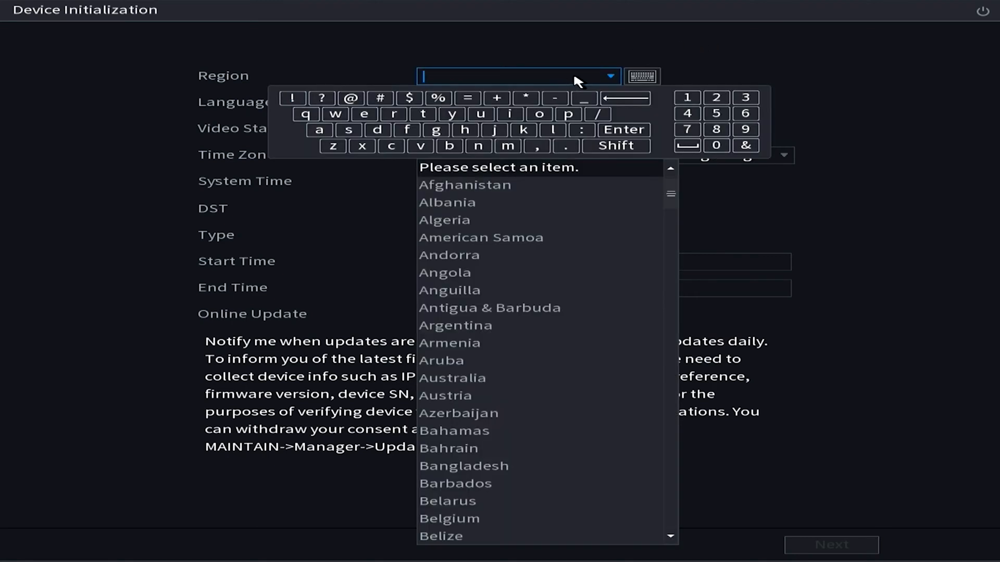
pyautogui.moveTo(549, 101)
pyautogui.write('un')
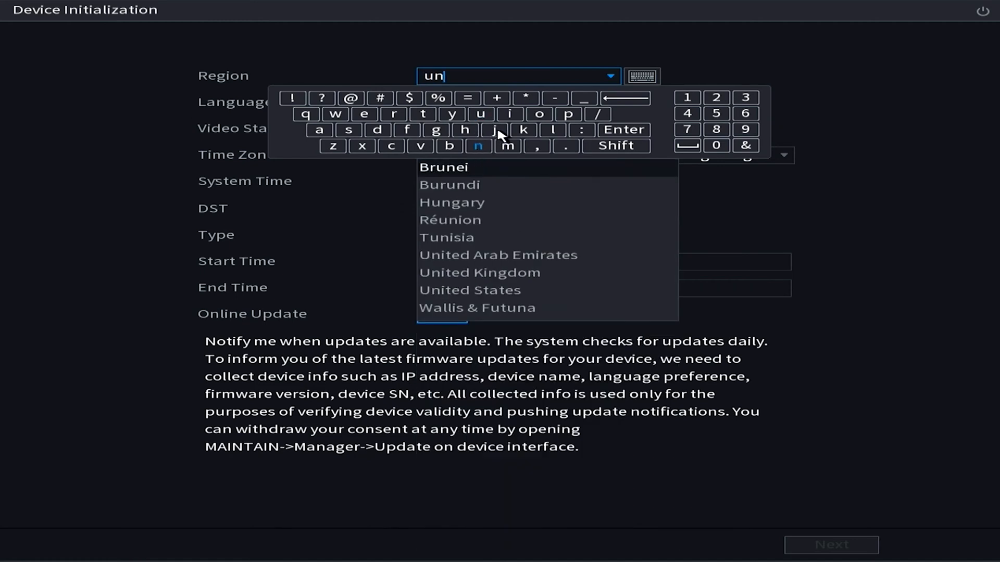
pyautogui.click(470, 290)
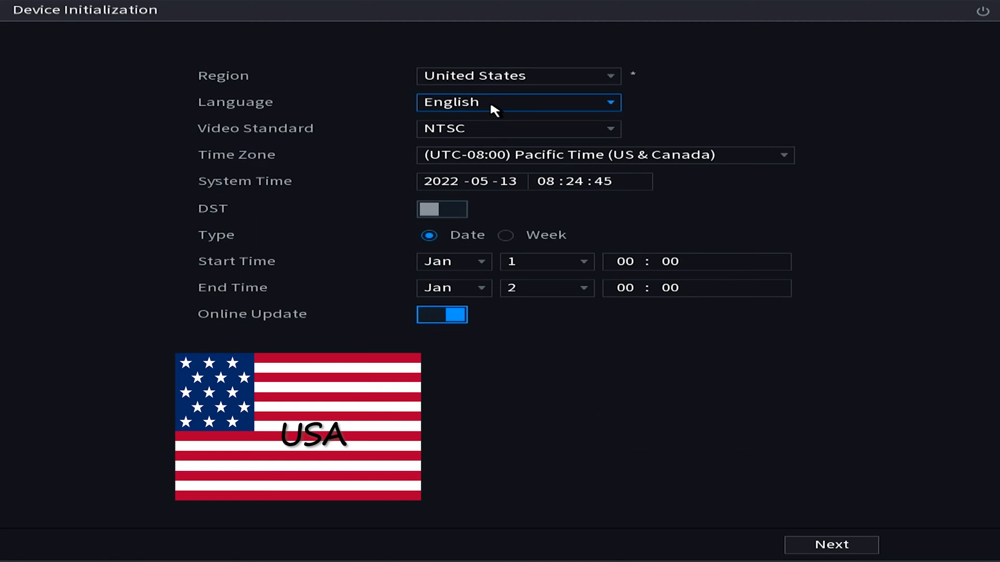
pyautogui.click(516, 128)
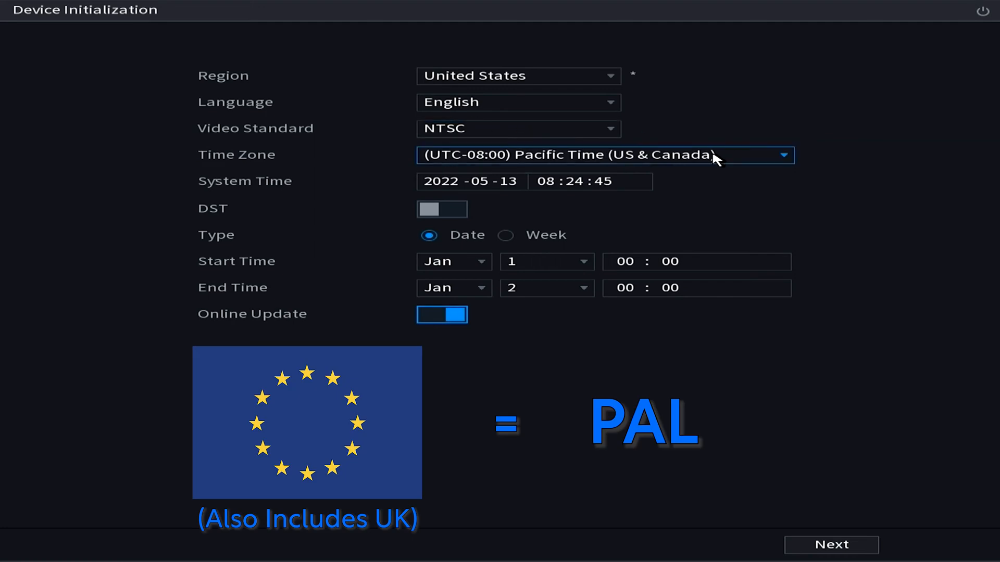
# Select (UTC-07:00) Mountain Time (US & Canada) as the time zone.
pyautogui.click(604, 156)
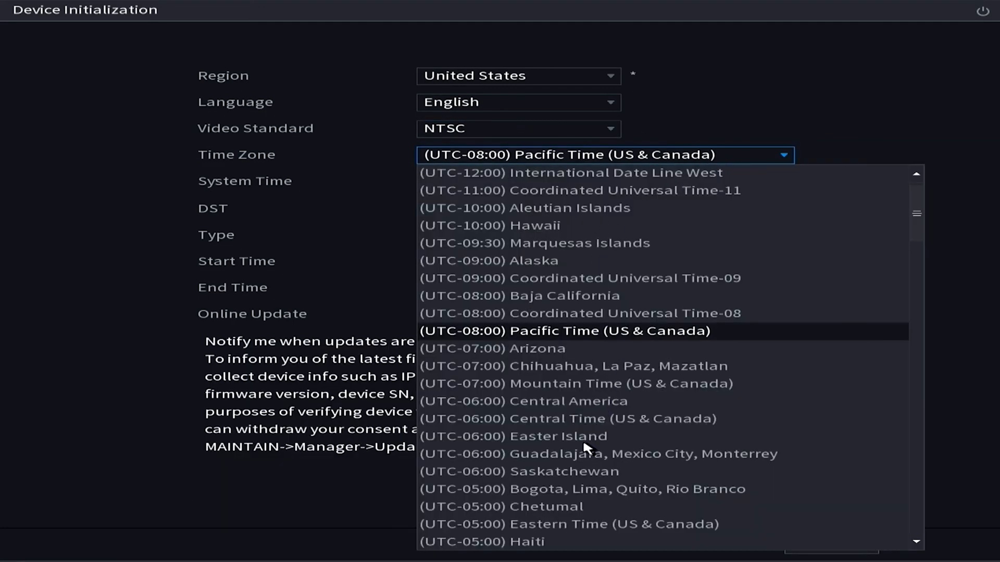
pyautogui.scroll(-3)
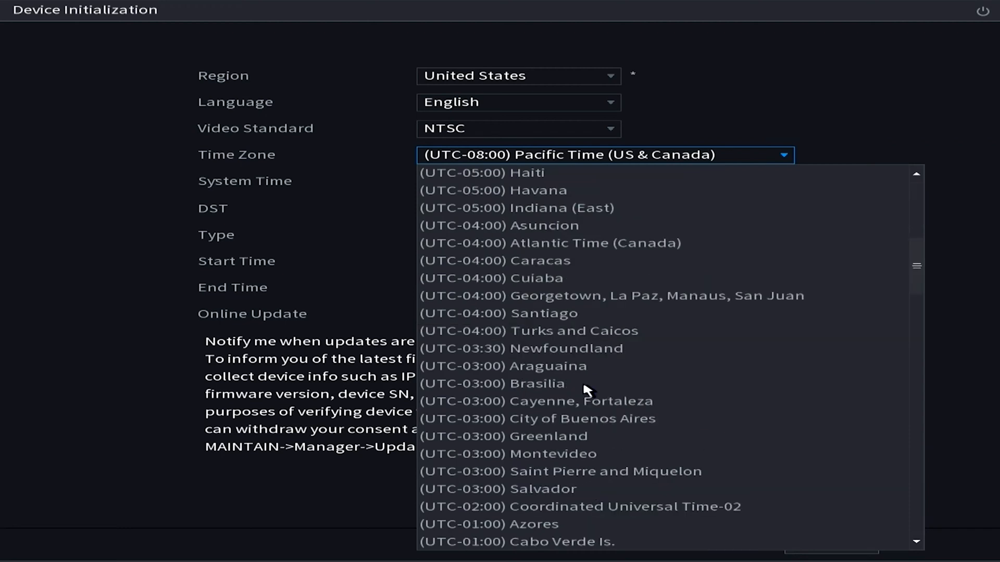
pyautogui.moveTo(587, 371)
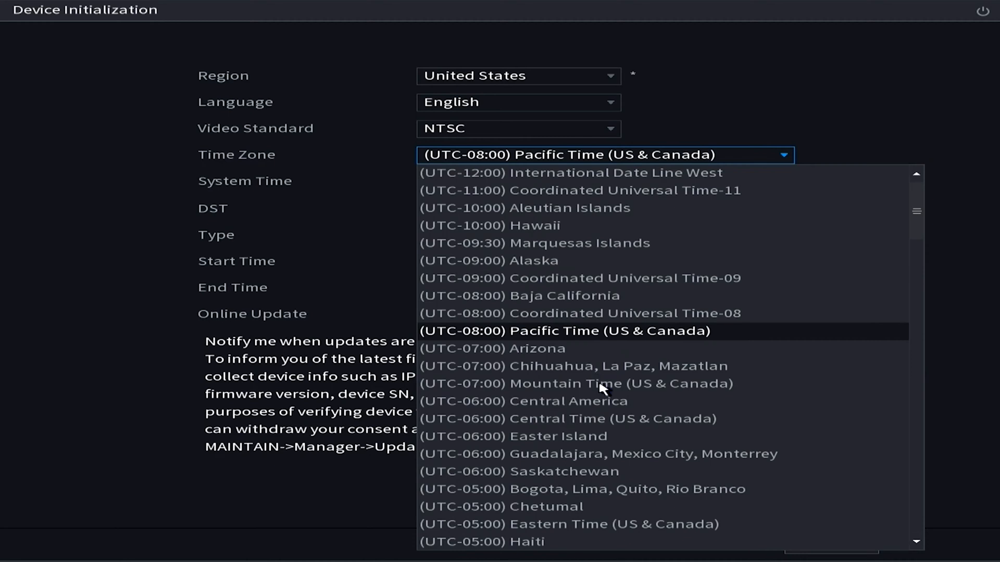
pyautogui.click(576, 383)
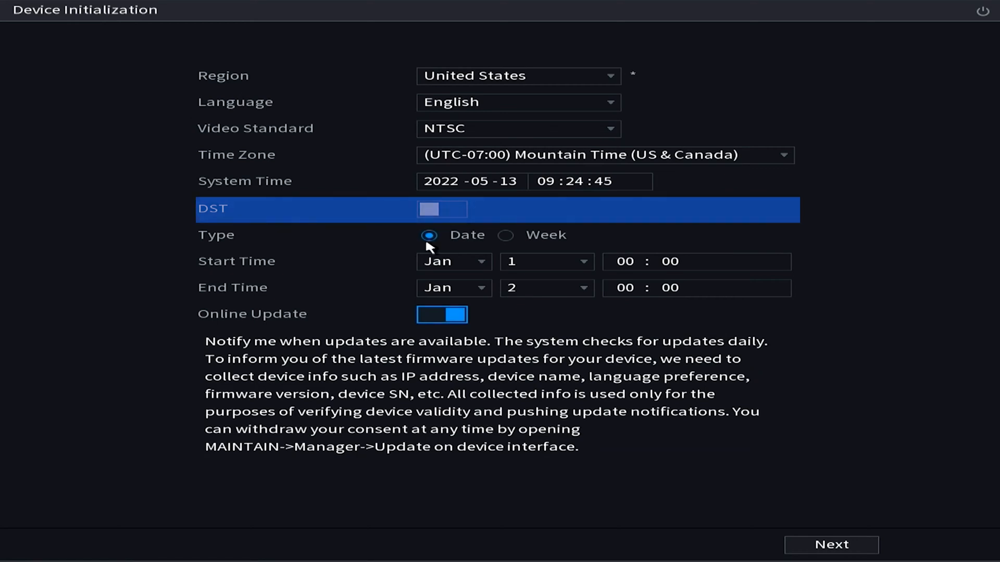
pyautogui.click(441, 209)
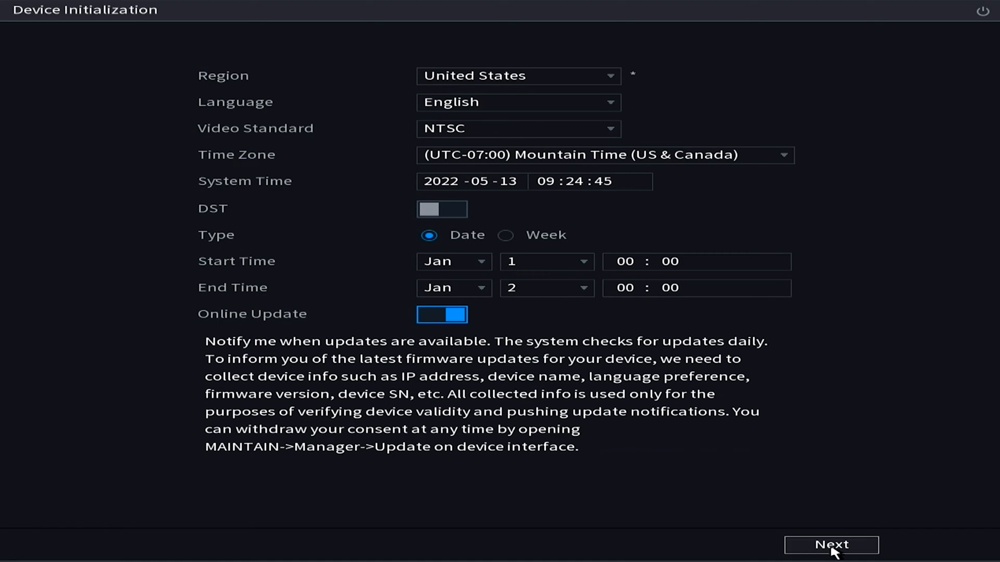
# Enter and confirm the new admin password, then draw the L-shaped unlock pattern.
pyautogui.click(830, 544)
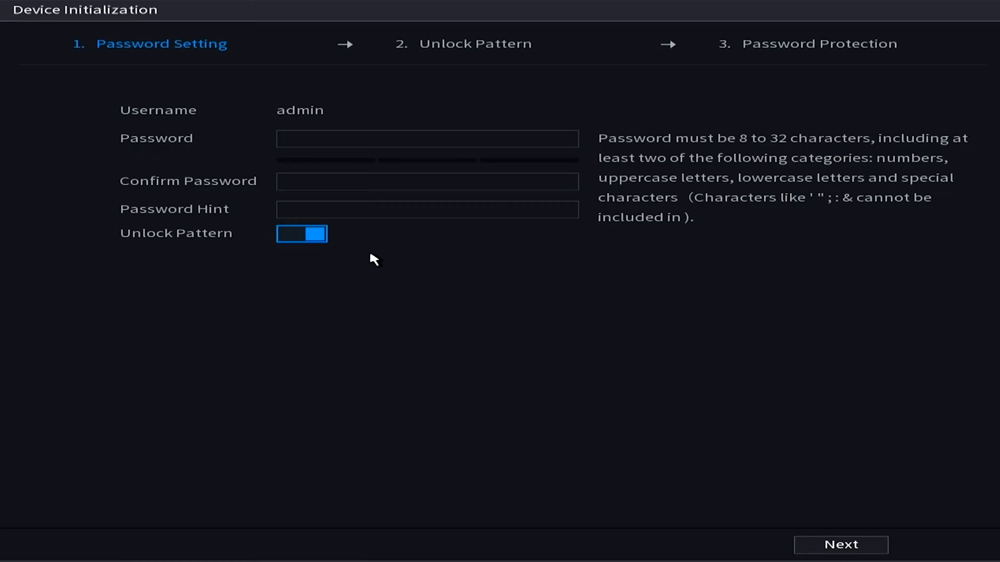
pyautogui.click(427, 139)
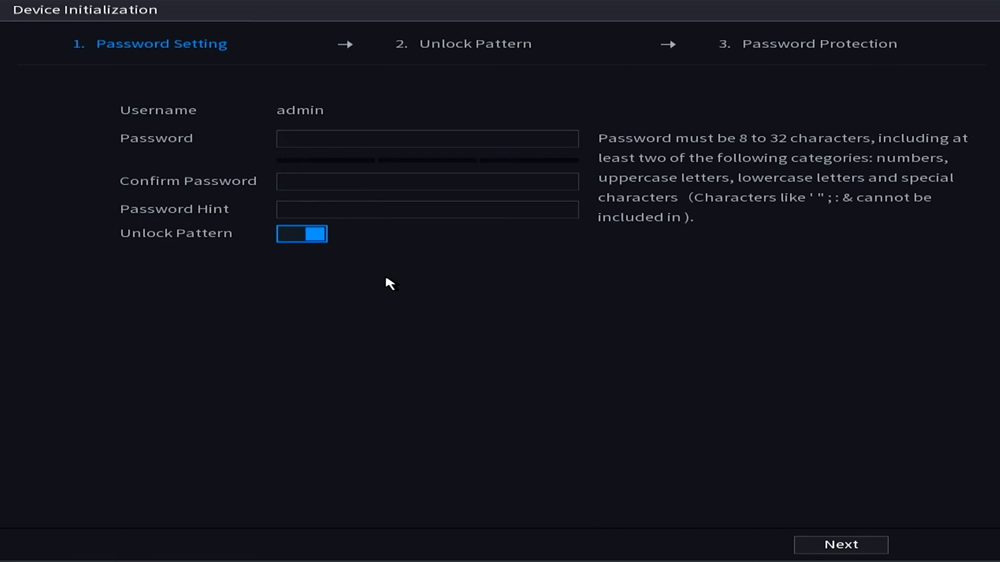
pyautogui.moveTo(379, 285)
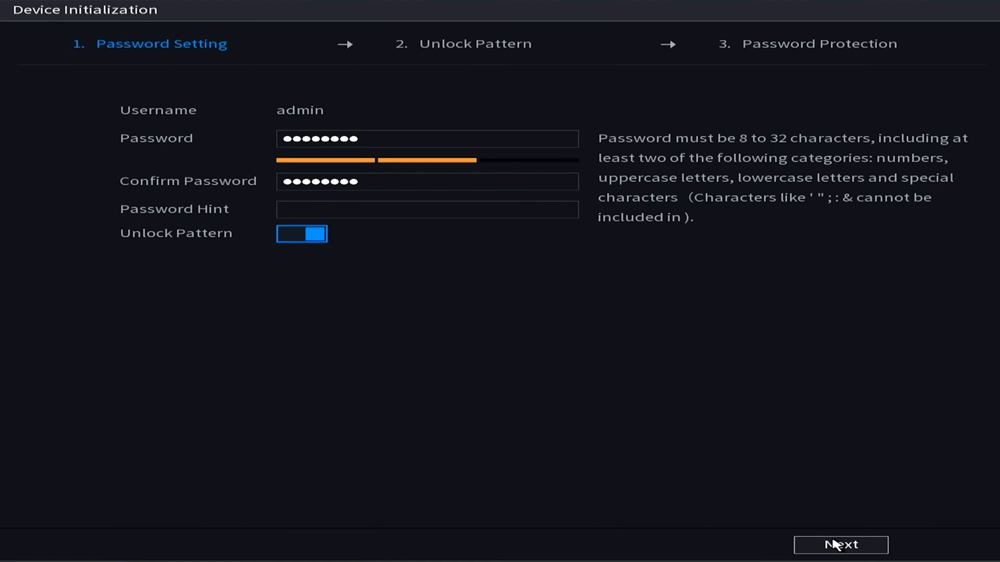
pyautogui.click(839, 545)
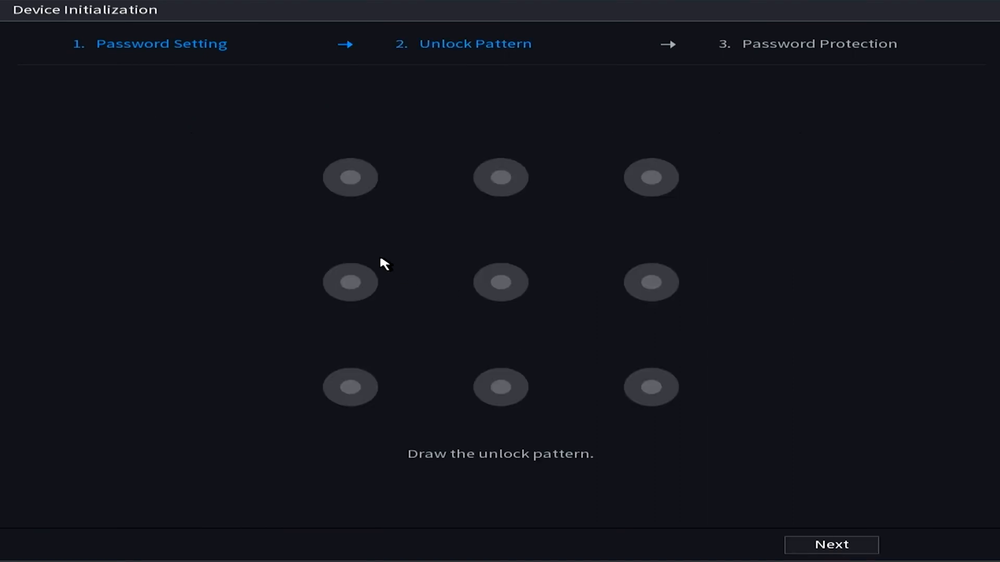
pyautogui.click(350, 177)
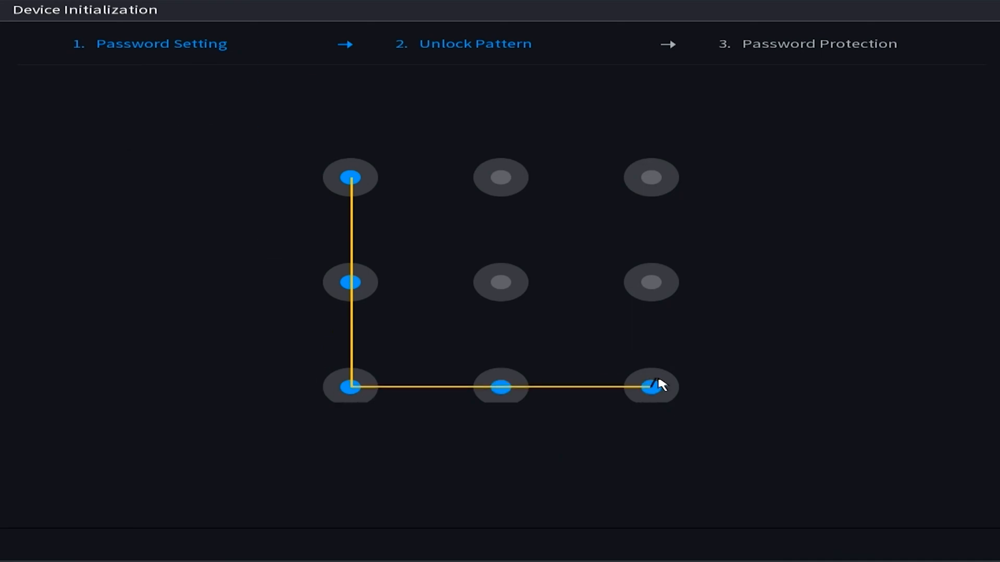
# Keep Reserved Email on, turn Security Question off and finish initialization.
pyautogui.click(649, 388)
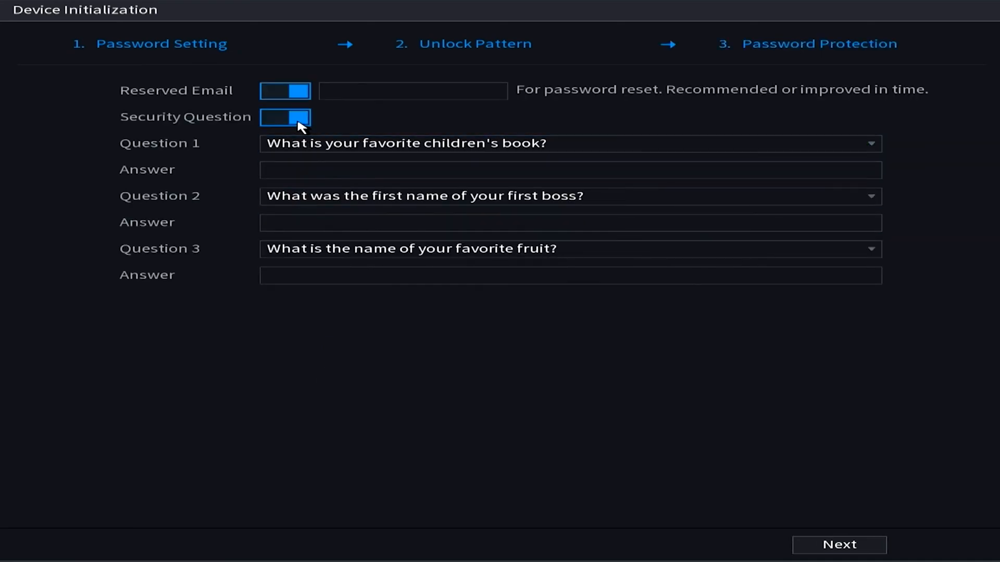
pyautogui.click(284, 117)
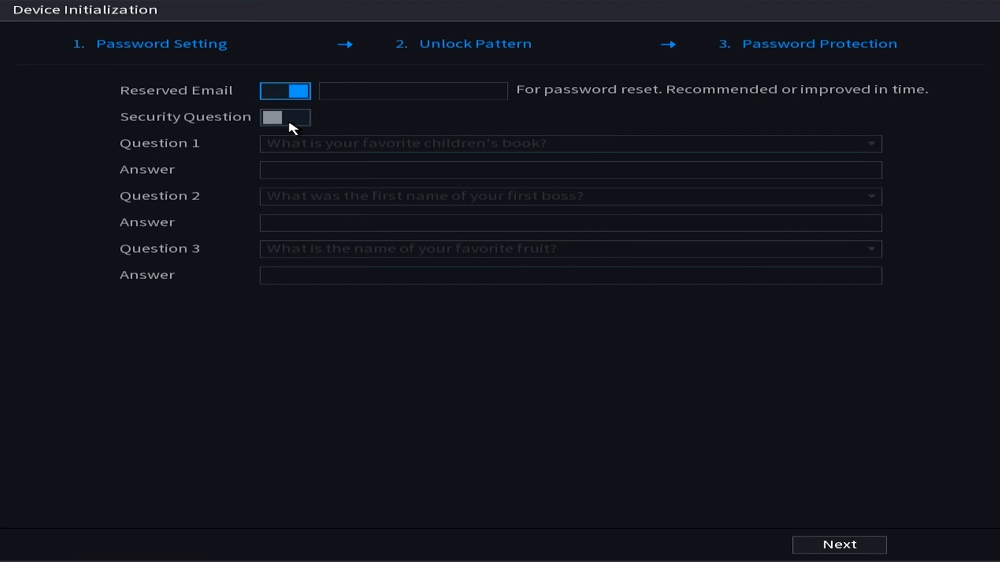
pyautogui.click(285, 118)
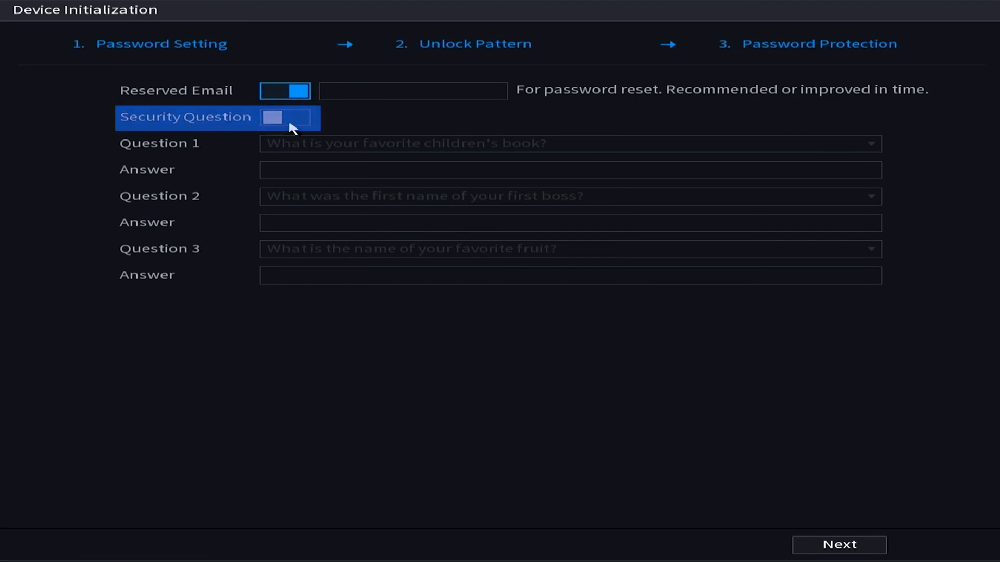
pyautogui.click(284, 118)
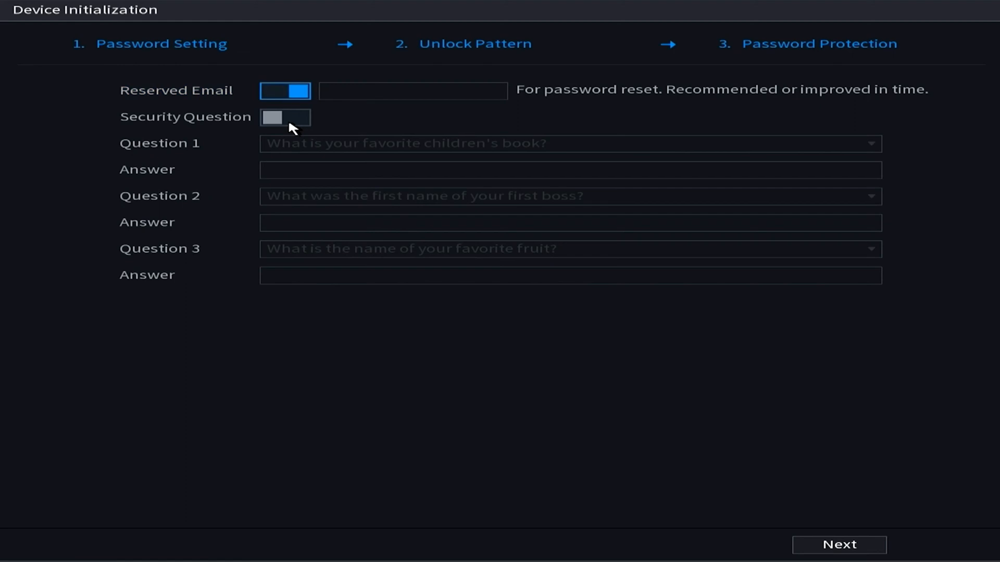
pyautogui.click(413, 90)
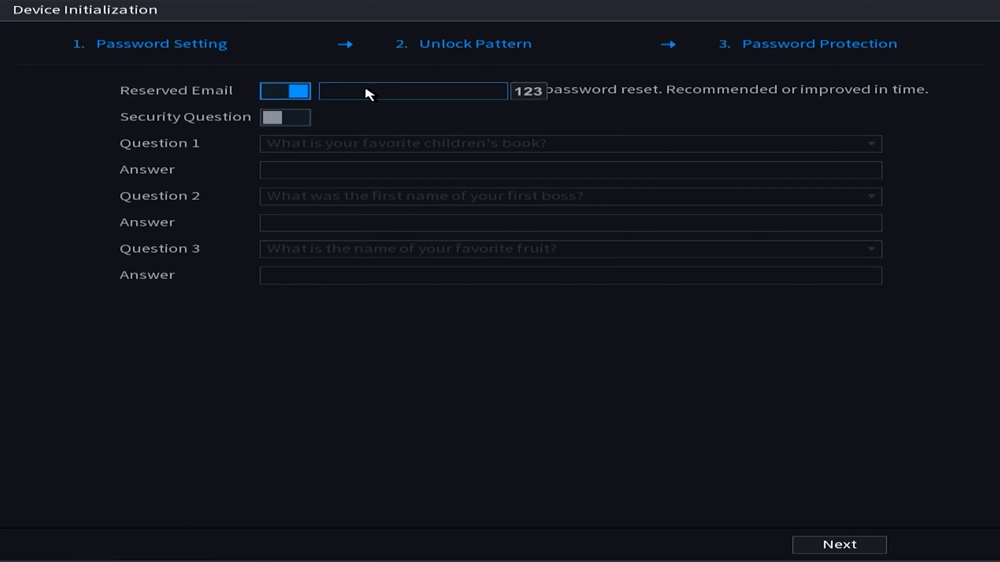
pyautogui.click(284, 92)
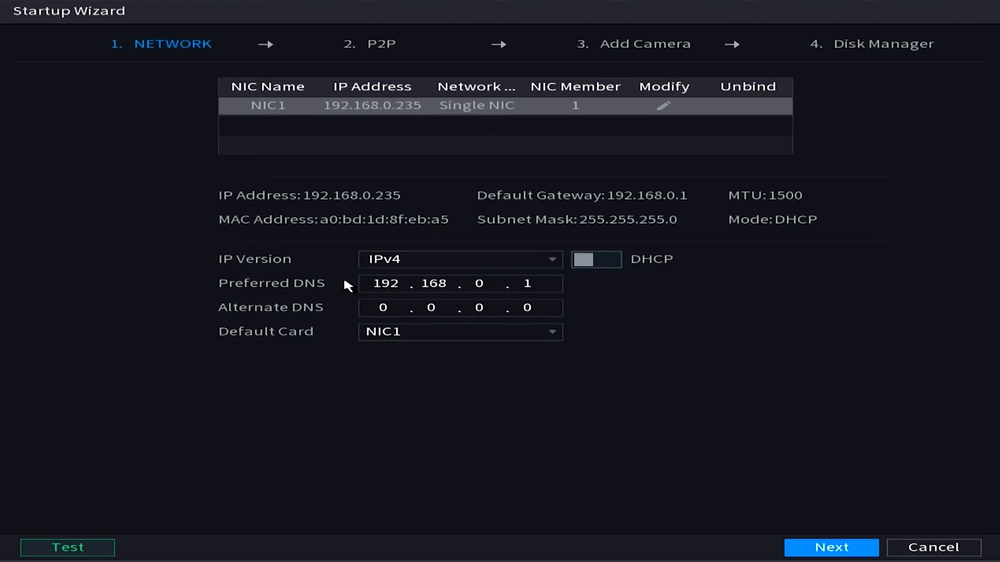
pyautogui.moveTo(610, 306)
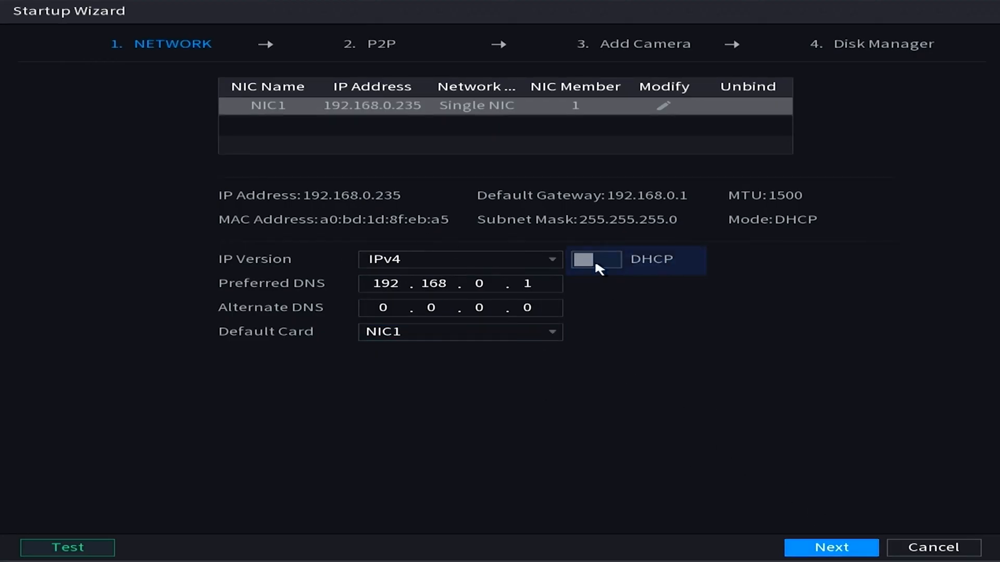
# Enable DHCP for NIC1 and continue to the P2P step.
pyautogui.click(595, 259)
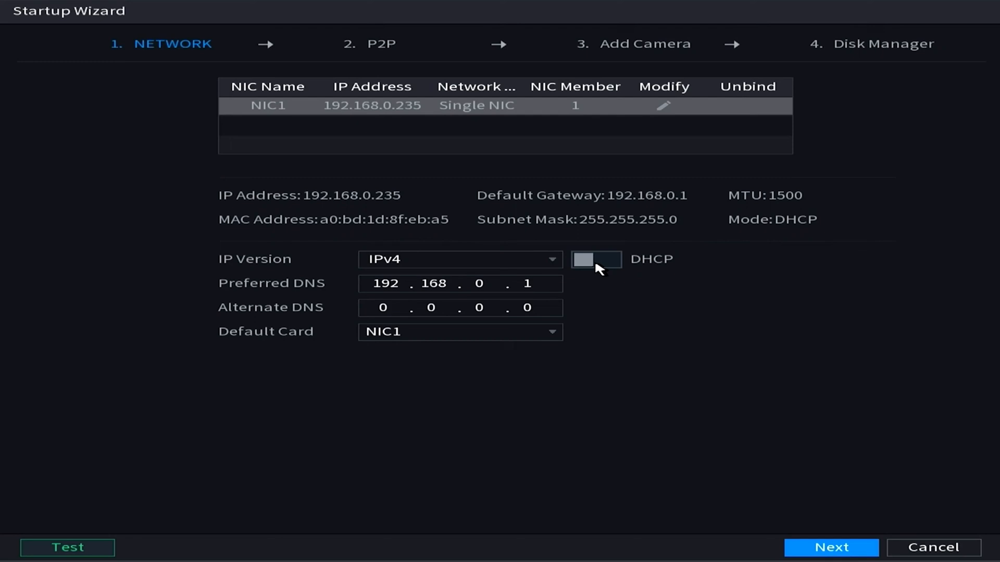
pyautogui.click(595, 259)
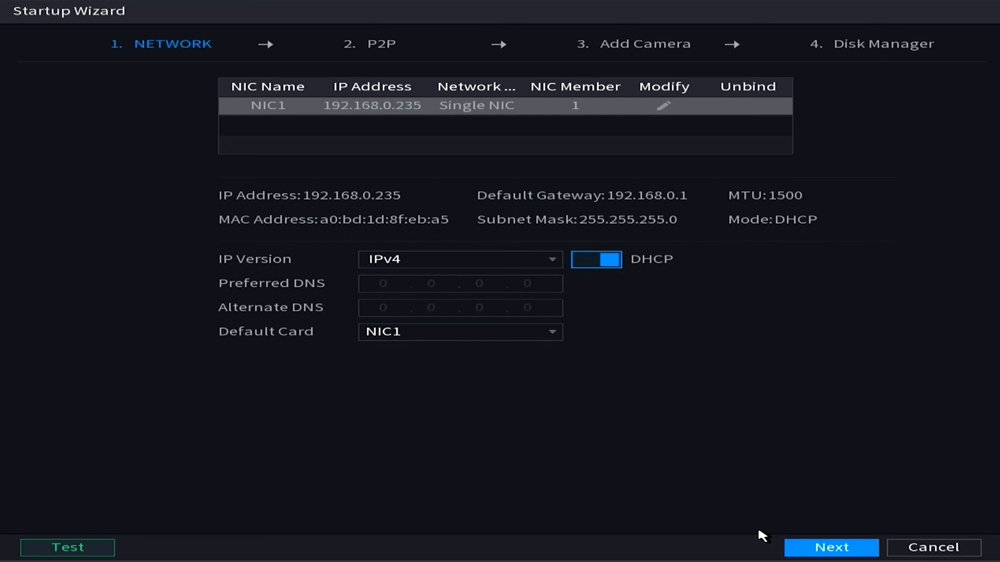
pyautogui.click(831, 547)
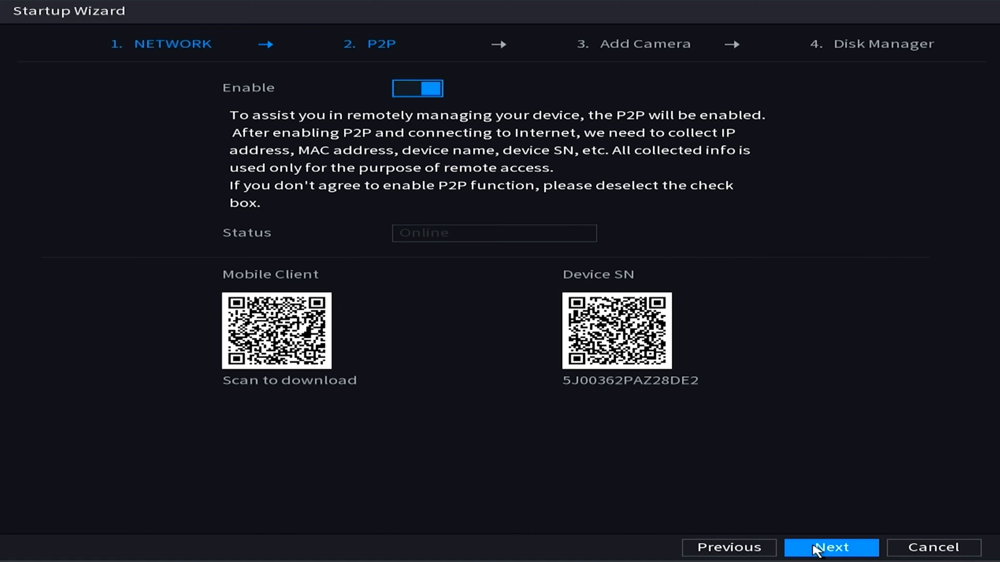
# Leave P2P enabled, pass Add Camera and Disk Manager to finish the wizard.
pyautogui.click(830, 547)
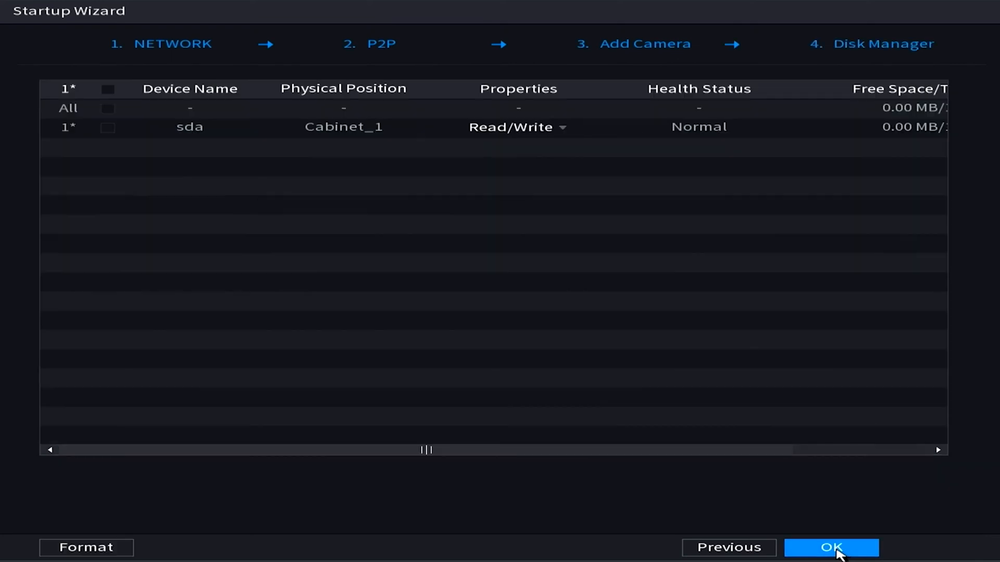
pyautogui.click(832, 548)
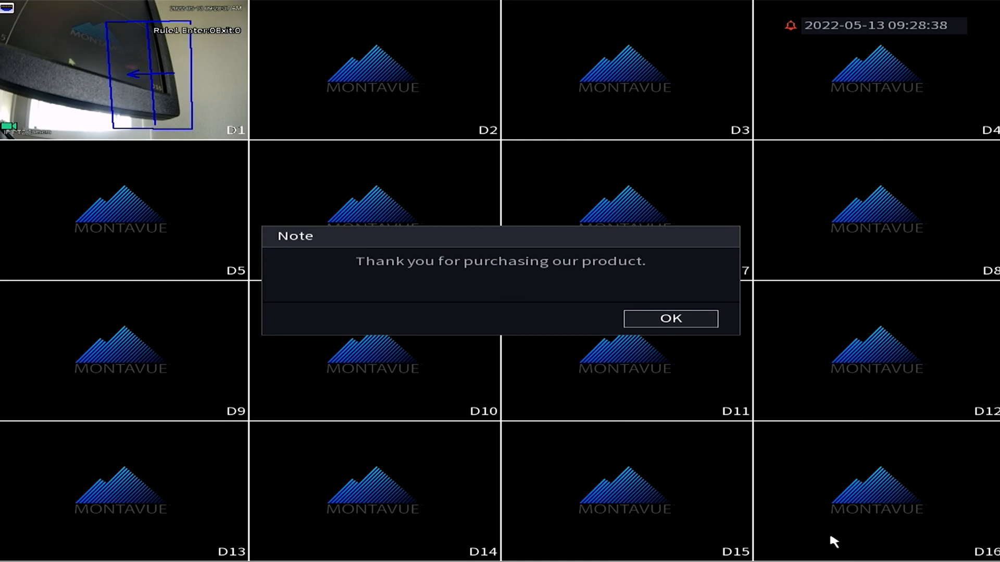
pyautogui.moveTo(669, 318)
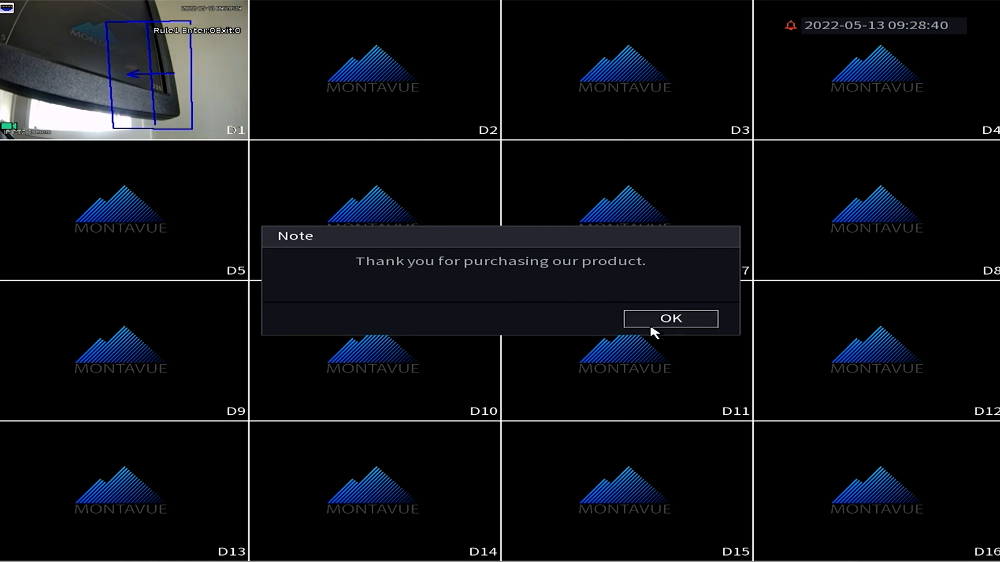
# Dismiss the 'Thank you for purchasing our product' note to show the live grid.
pyautogui.click(670, 318)
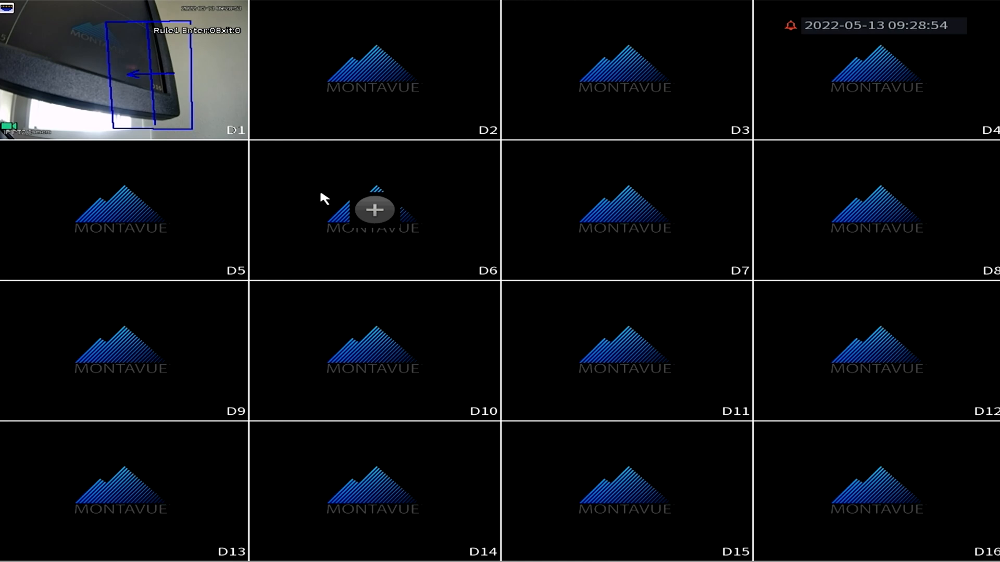
pyautogui.moveTo(348, 280)
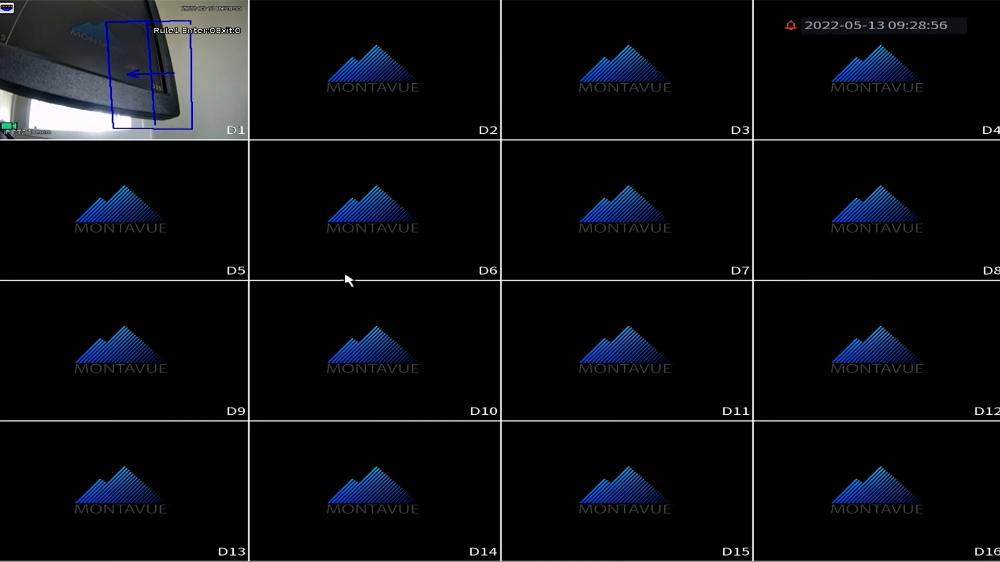
pyautogui.moveTo(356, 274)
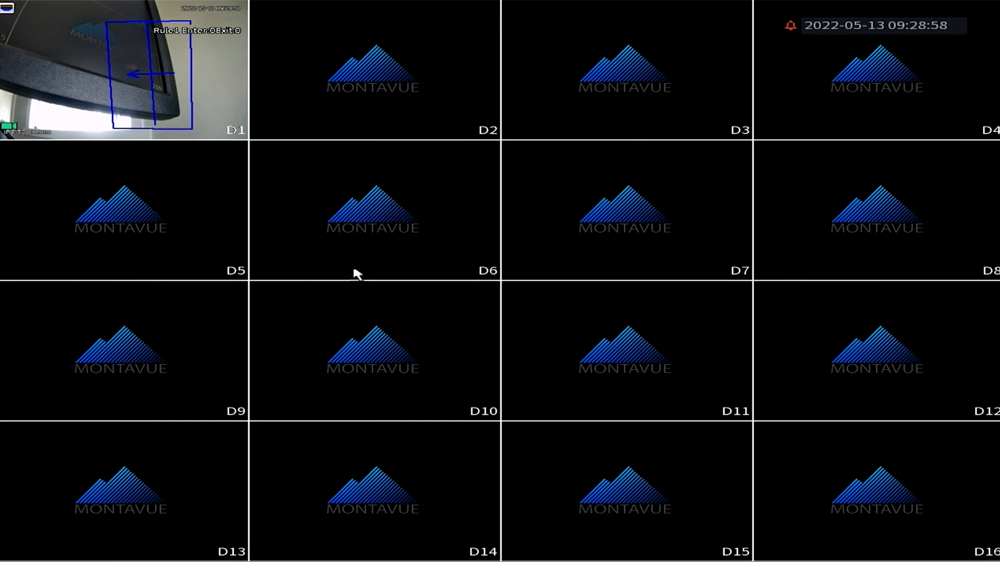
# Bring up the live-view context options and choose Main Menu.
pyautogui.rightClick(355, 274)
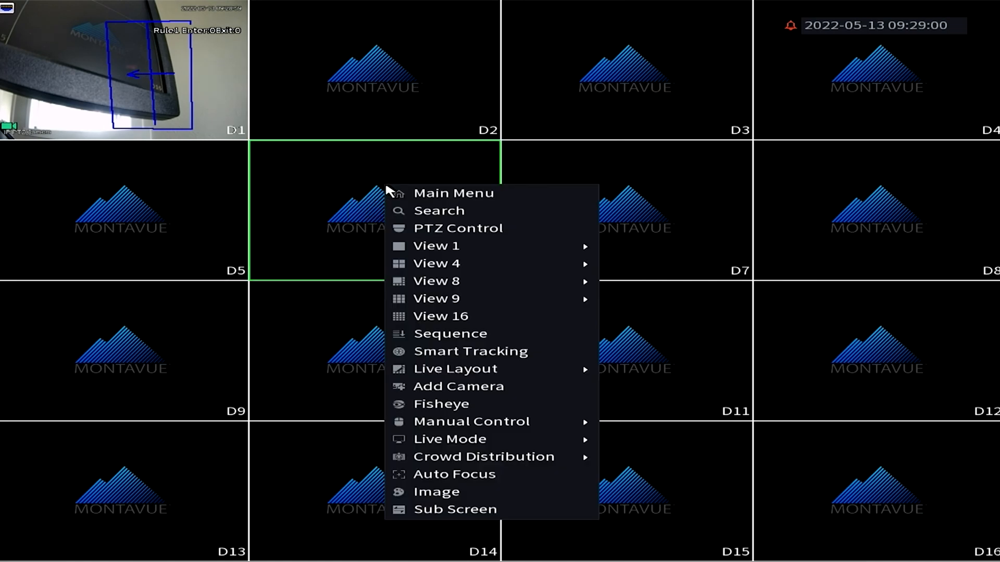
pyautogui.moveTo(482, 201)
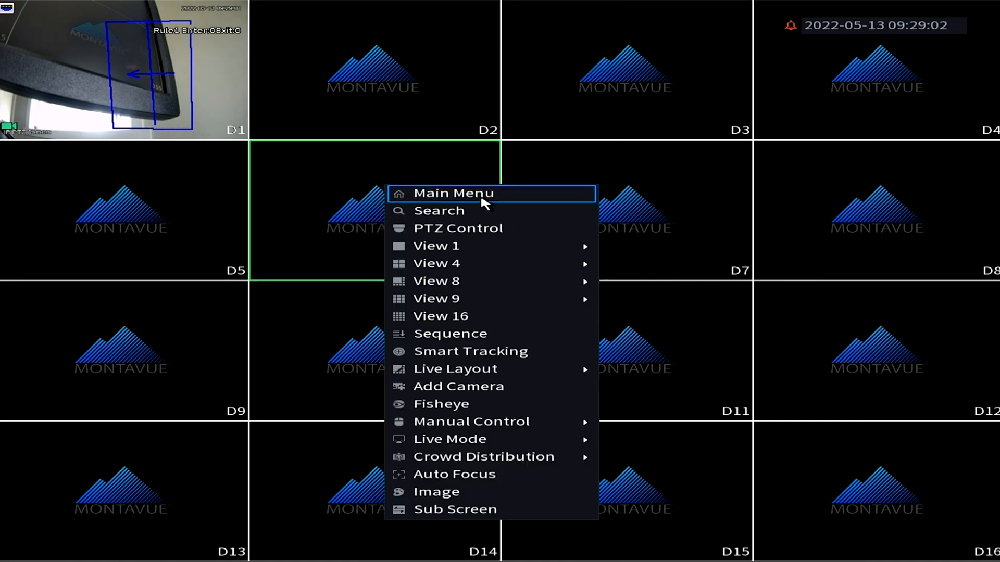
pyautogui.click(453, 194)
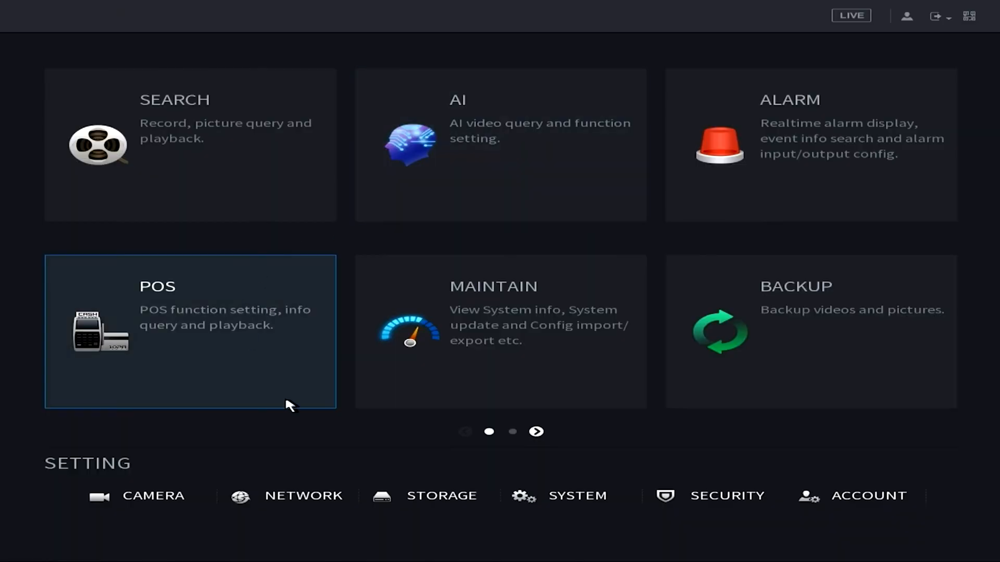
pyautogui.moveTo(158, 525)
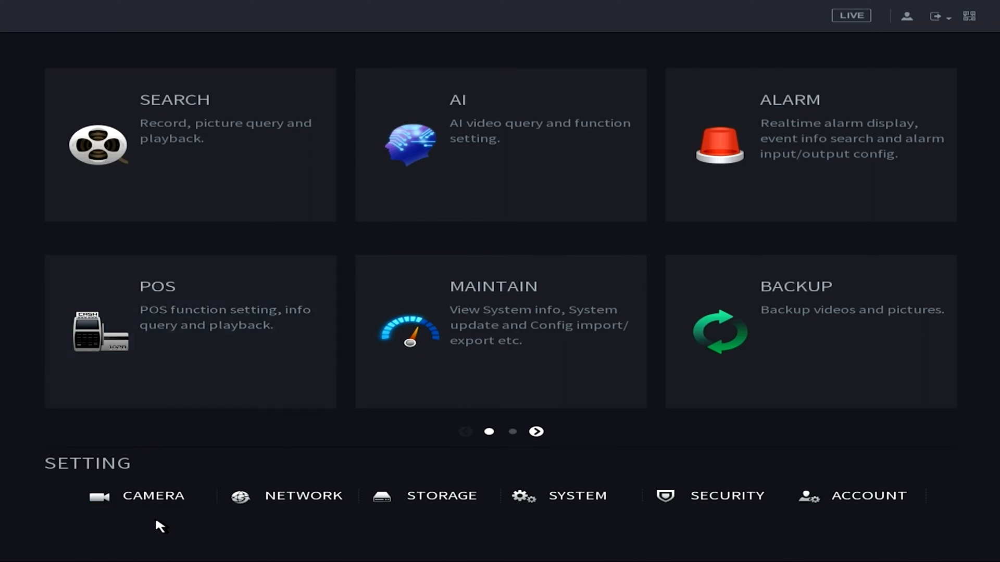
pyautogui.moveTo(339, 230)
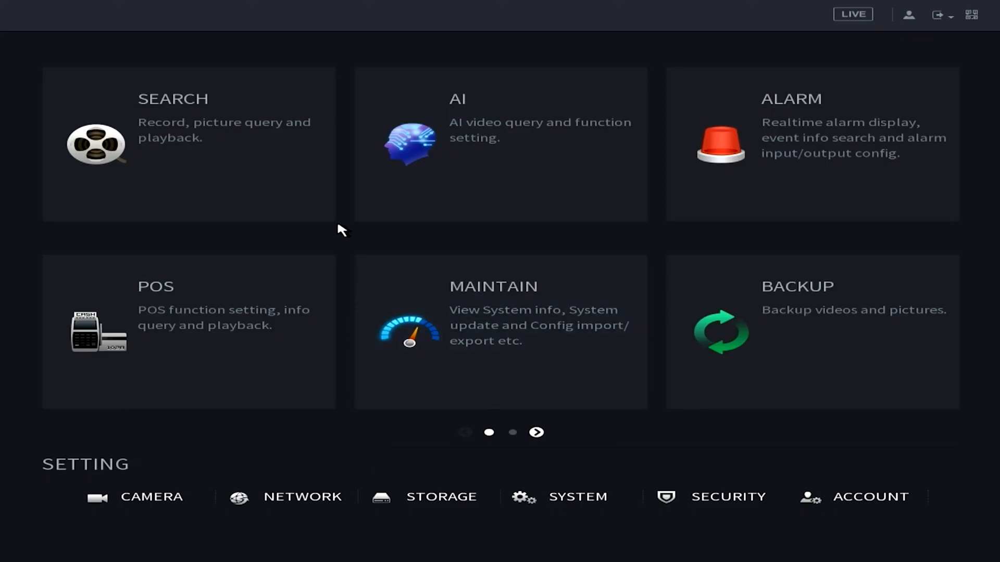
pyautogui.click(811, 144)
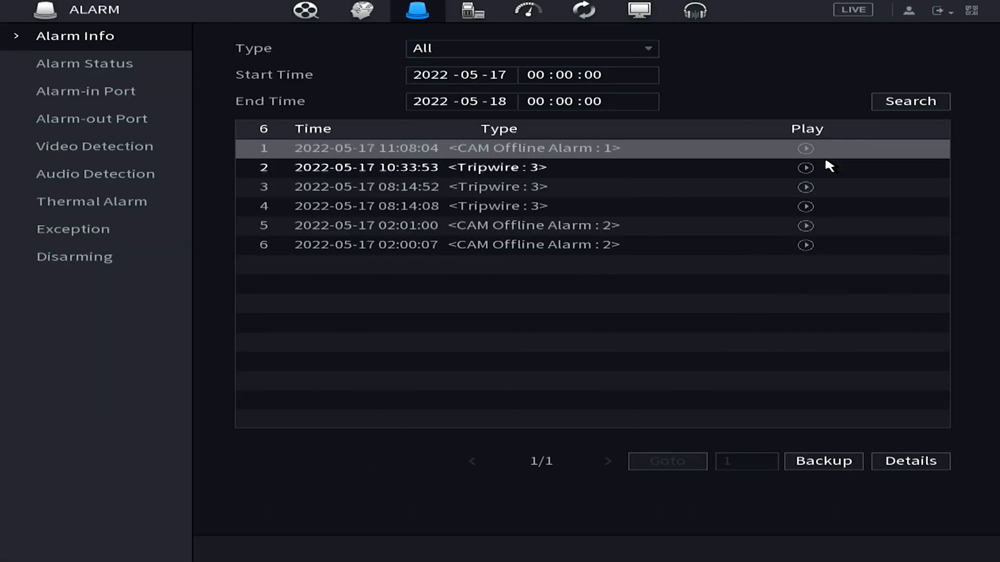
pyautogui.click(95, 146)
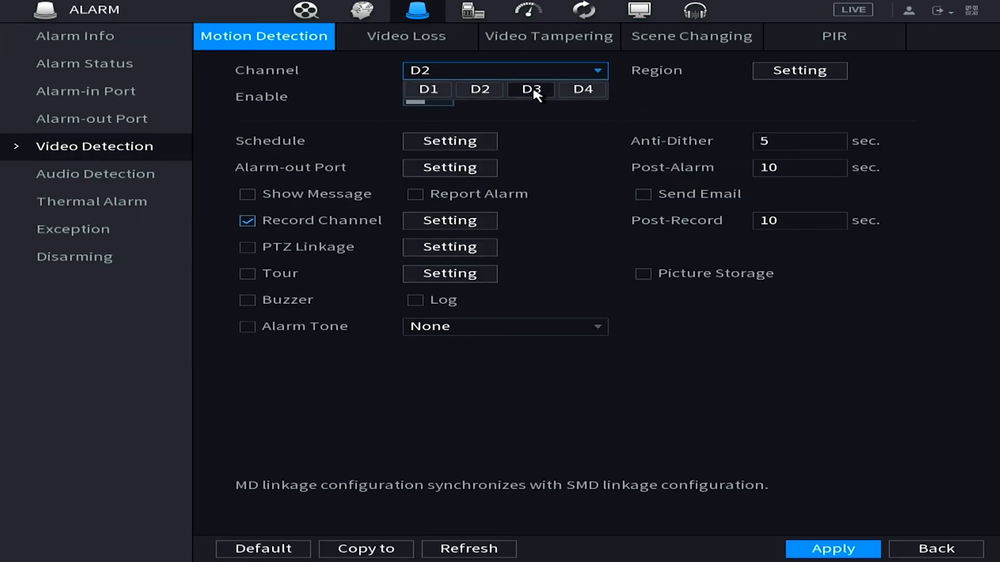
pyautogui.click(427, 89)
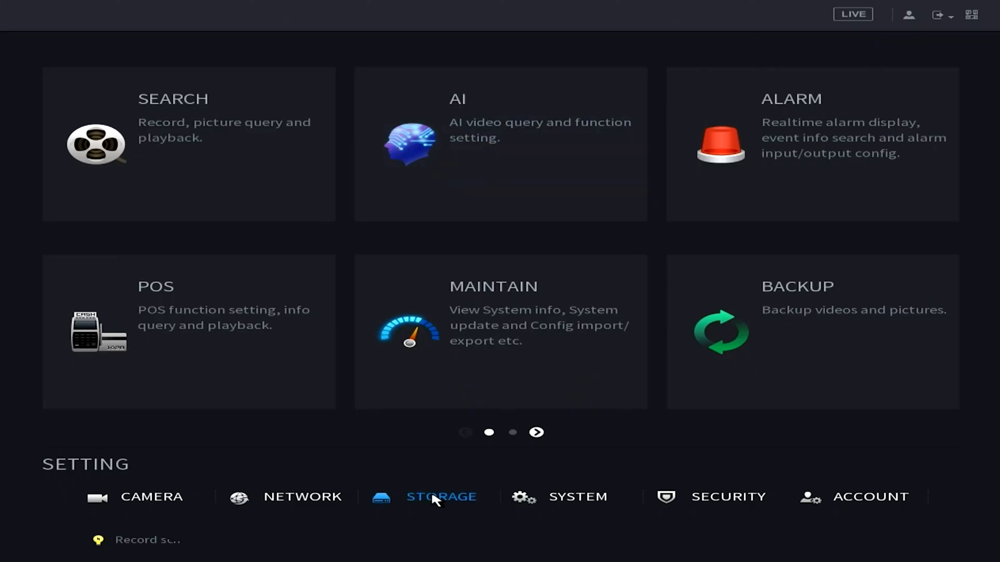
# In STORAGE > Schedule, set channel D1 to Motion recording all week and apply it.
pyautogui.click(441, 496)
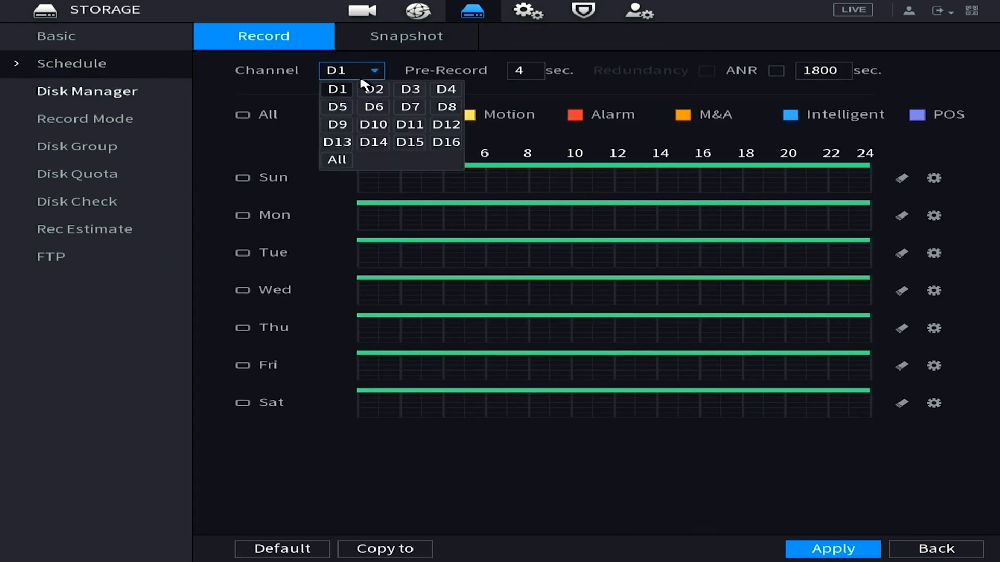
pyautogui.click(336, 88)
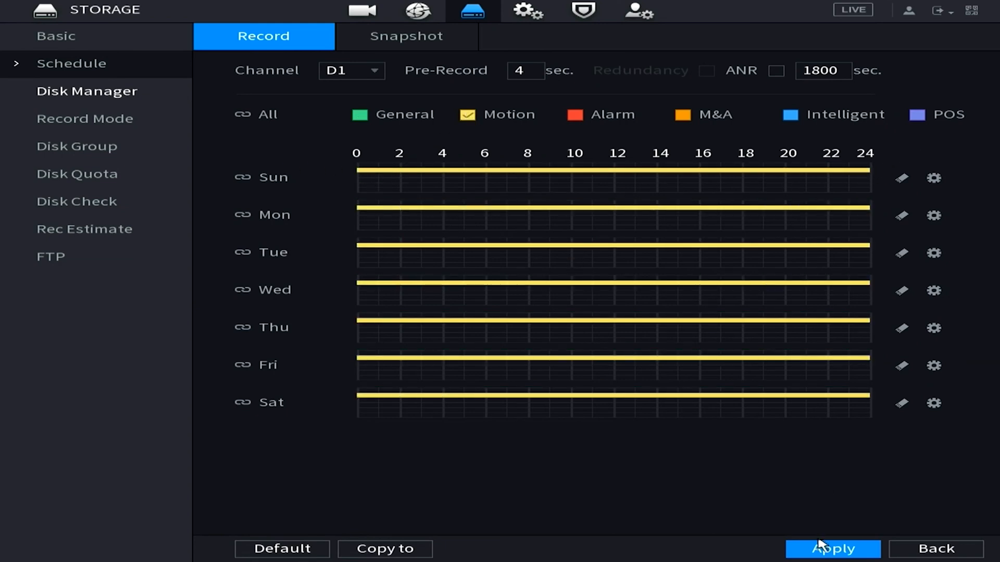
pyautogui.click(936, 549)
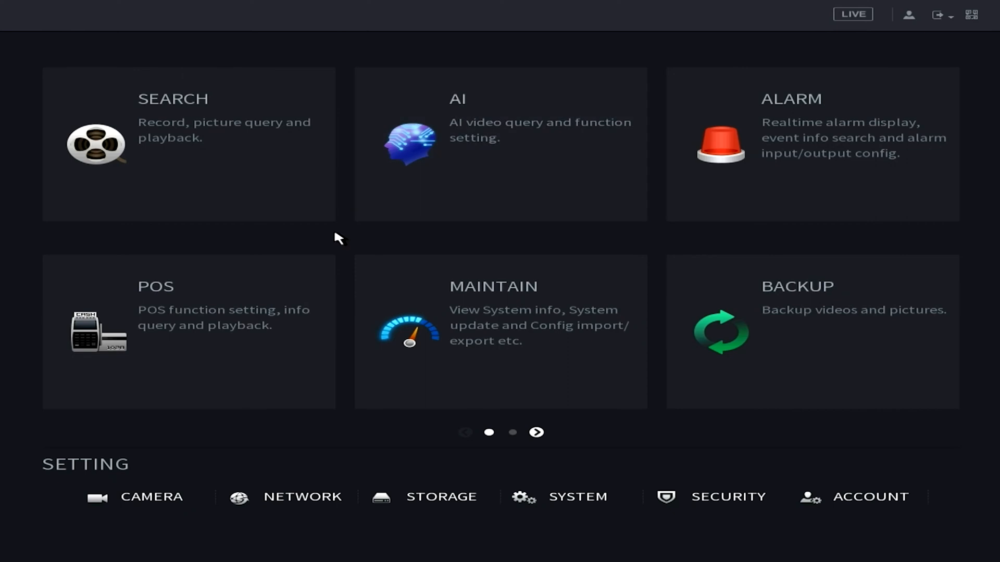
pyautogui.moveTo(157, 532)
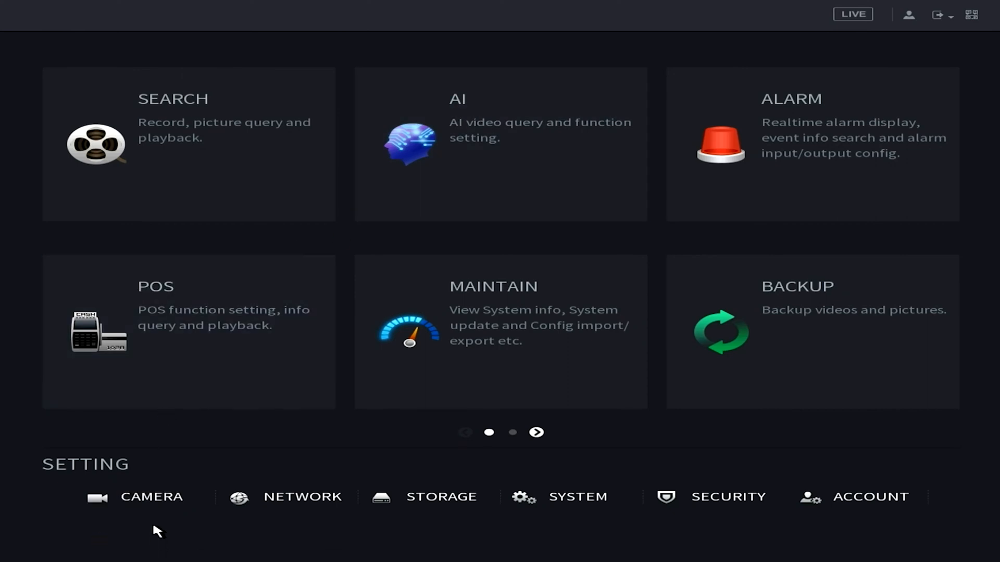
# In Camera List, add found devices 192.168.0.185 and 192.168.0.198 as channels D2 and D3.
pyautogui.click(151, 497)
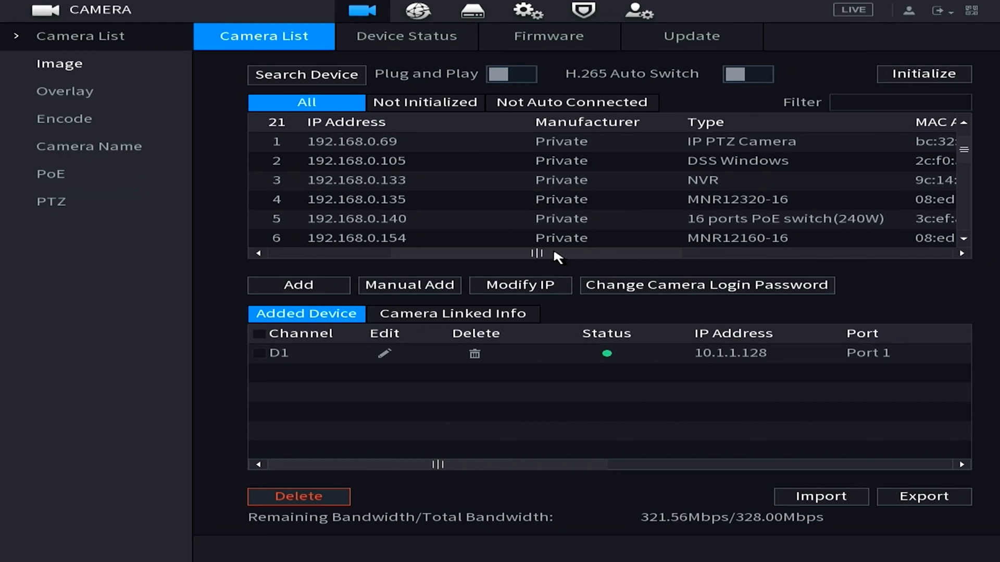
pyautogui.scroll(-3)
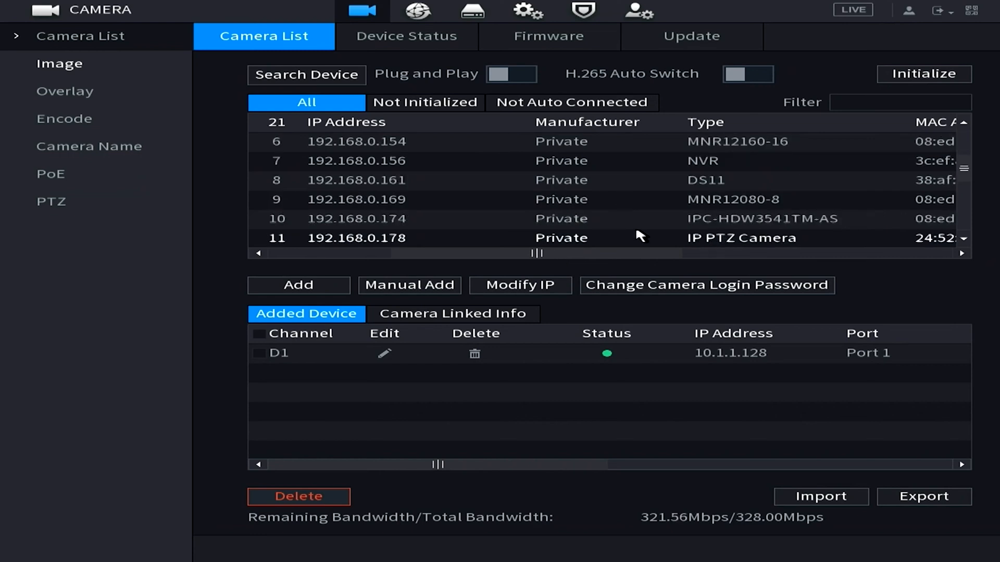
pyautogui.scroll(-3)
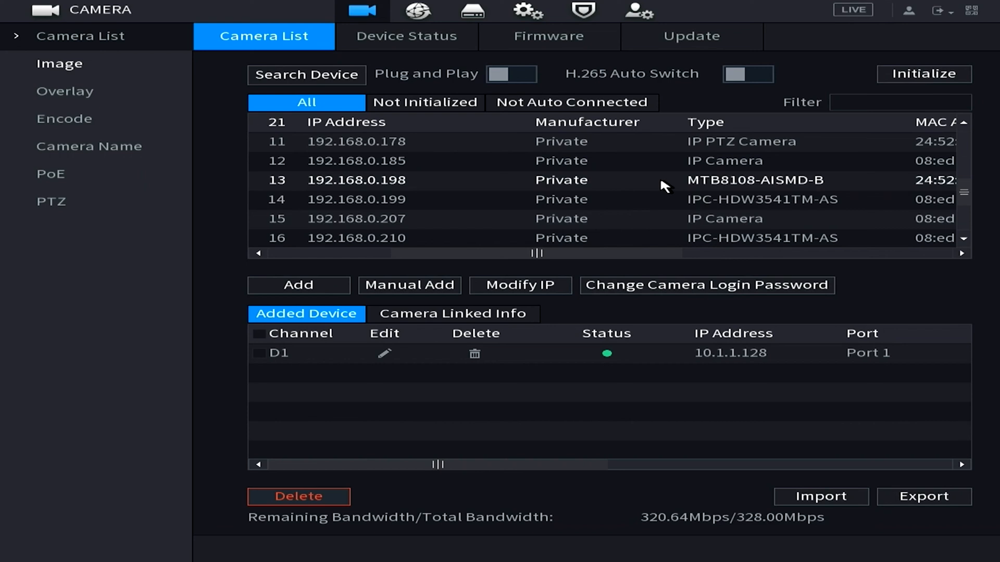
pyautogui.moveTo(592, 257)
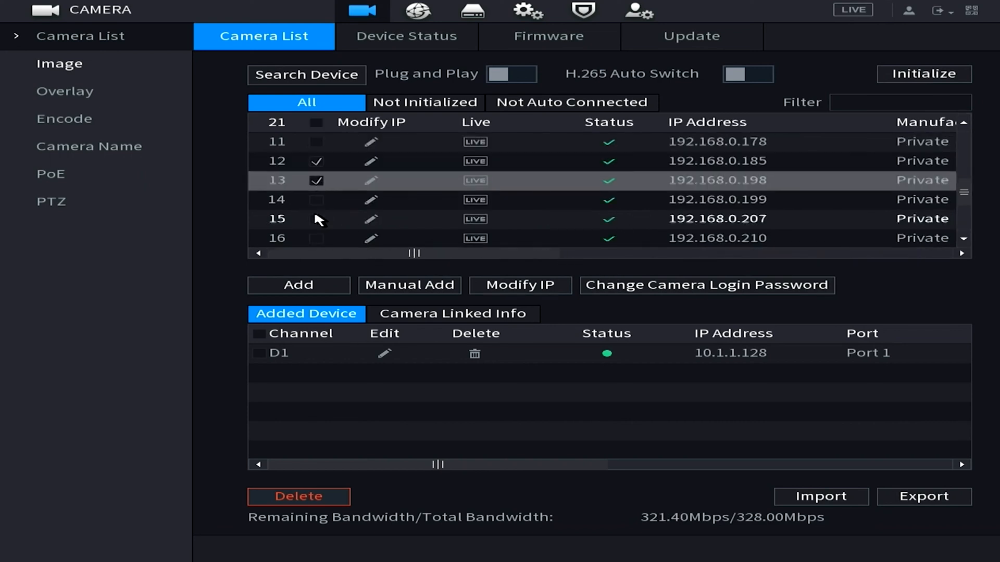
pyautogui.click(298, 285)
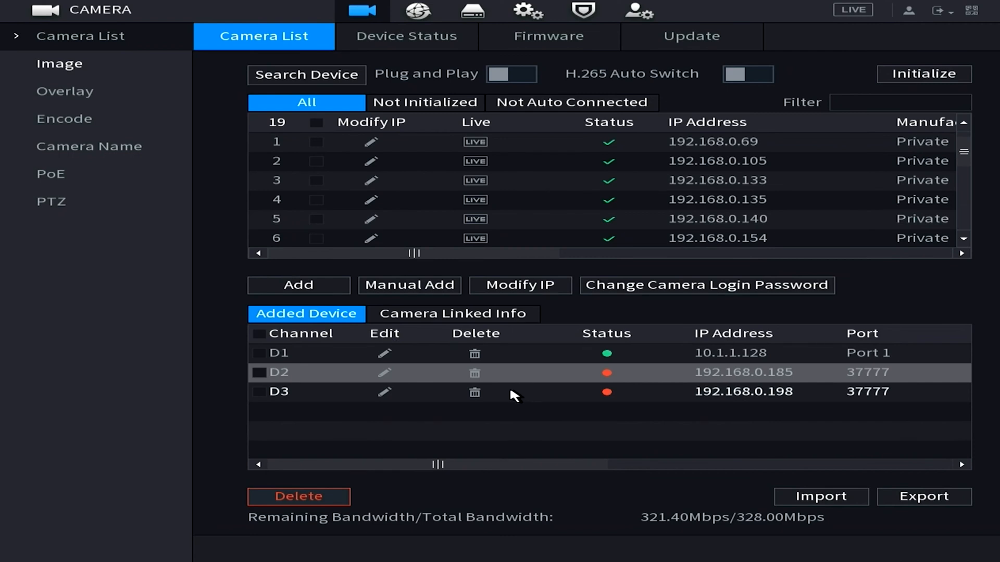